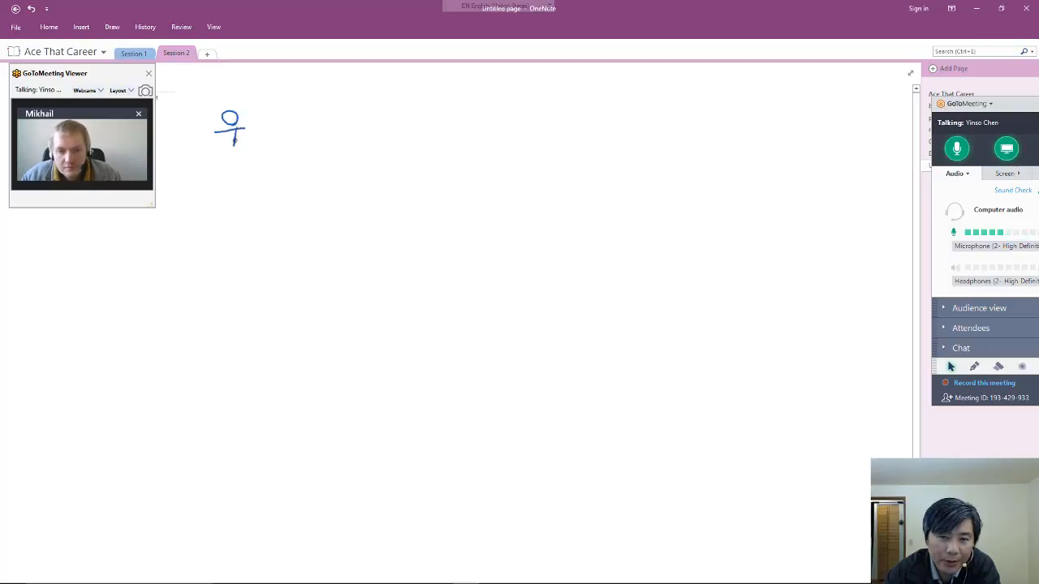
# Finish the hiring manager figure, write and underline 'HR/recruiter', and draw an arrow between them.
pyautogui.moveTo(211, 175); pyautogui.dragTo(260, 179)
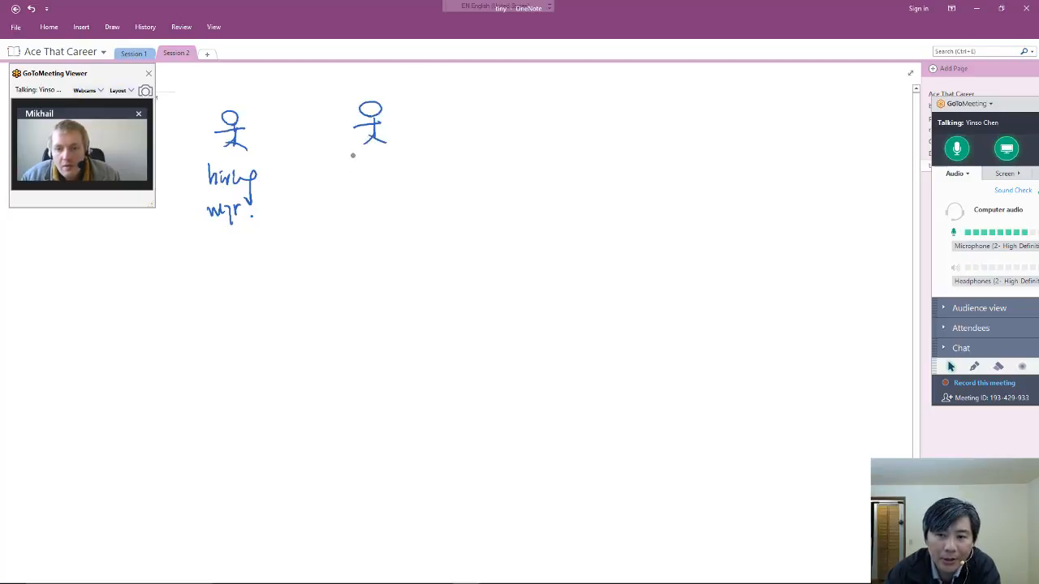
pyautogui.moveTo(356, 167); pyautogui.dragTo(378, 173)
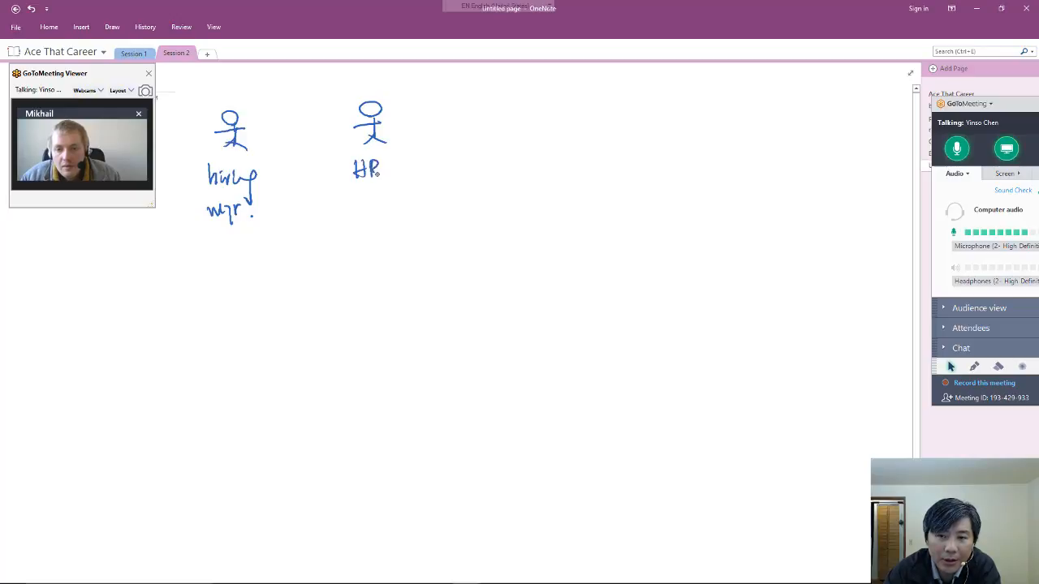
pyautogui.write('/rew')
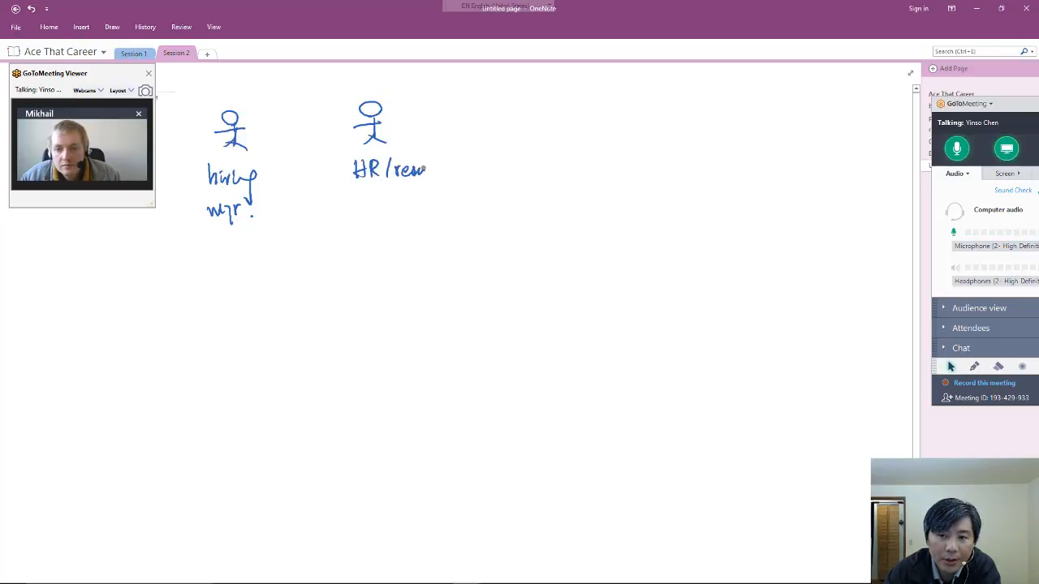
pyautogui.write('recruiter')
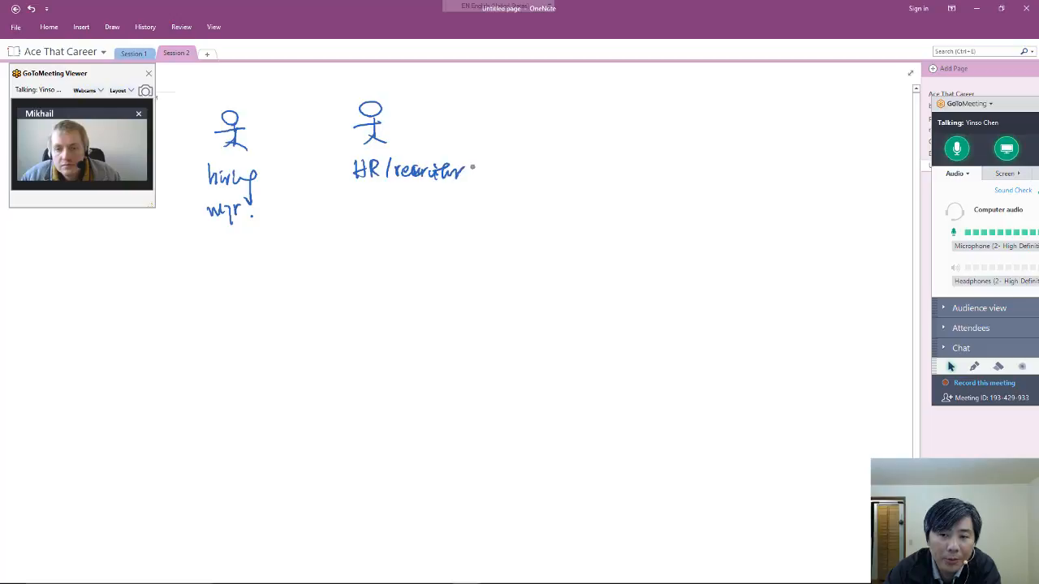
pyautogui.moveTo(341, 185); pyautogui.dragTo(475, 181)
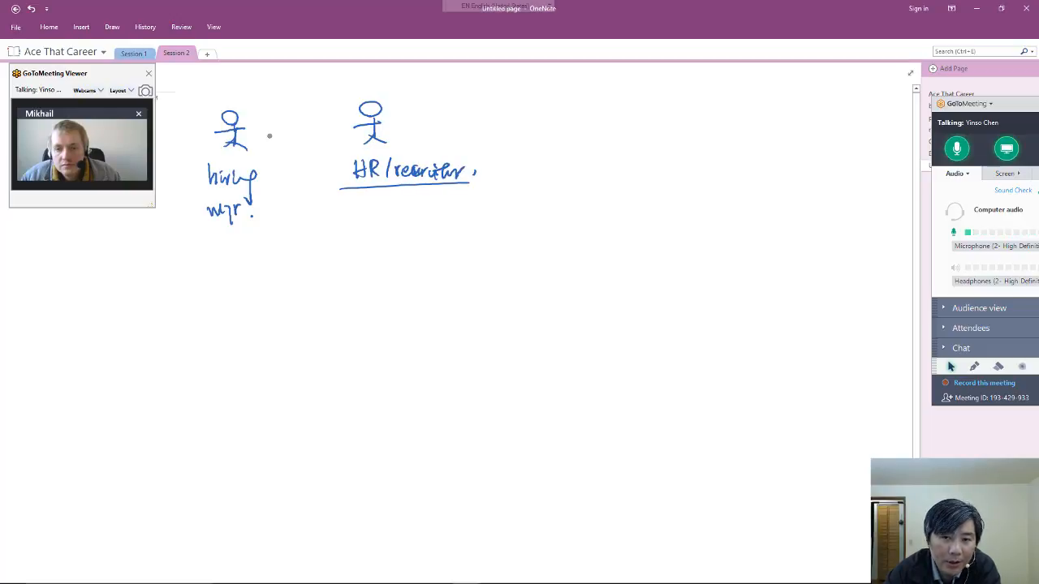
pyautogui.moveTo(266, 133); pyautogui.dragTo(331, 132)
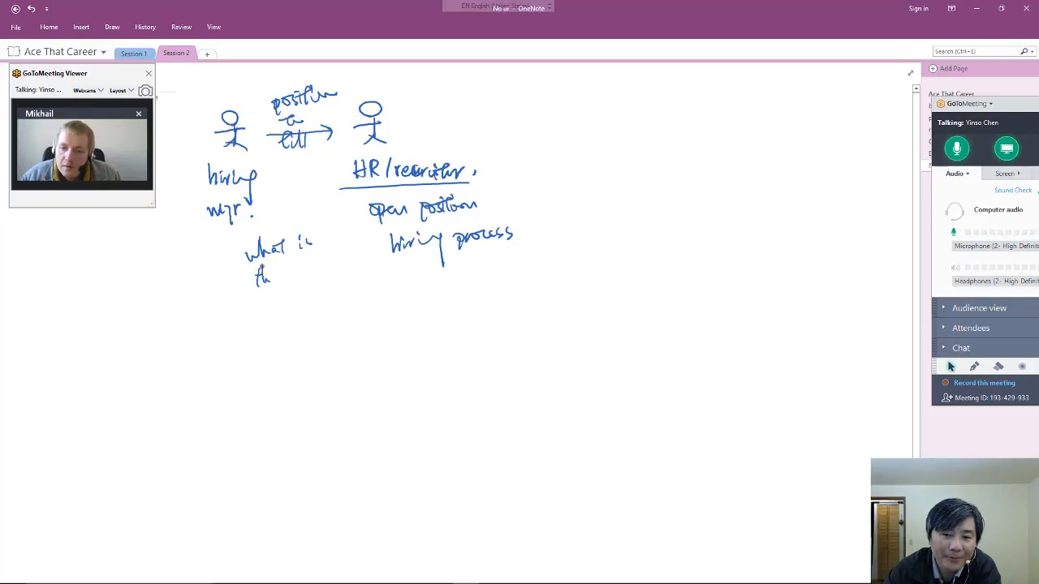
# Handwrite the requirements note, box the hiring mgr label, and add levels and compensation notes.
pyautogui.write('the requirements?')
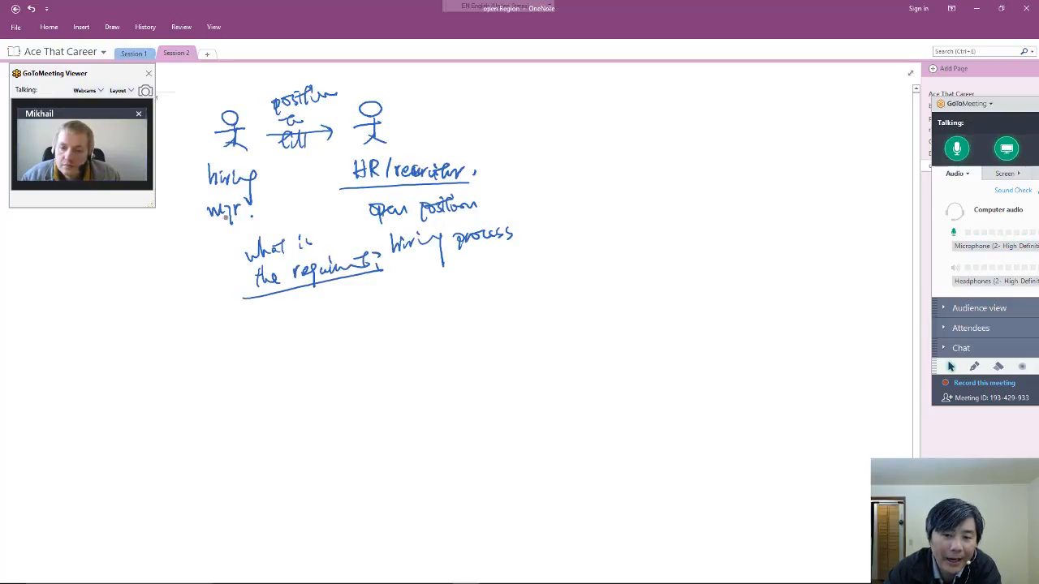
pyautogui.moveTo(180, 163); pyautogui.dragTo(292, 223)
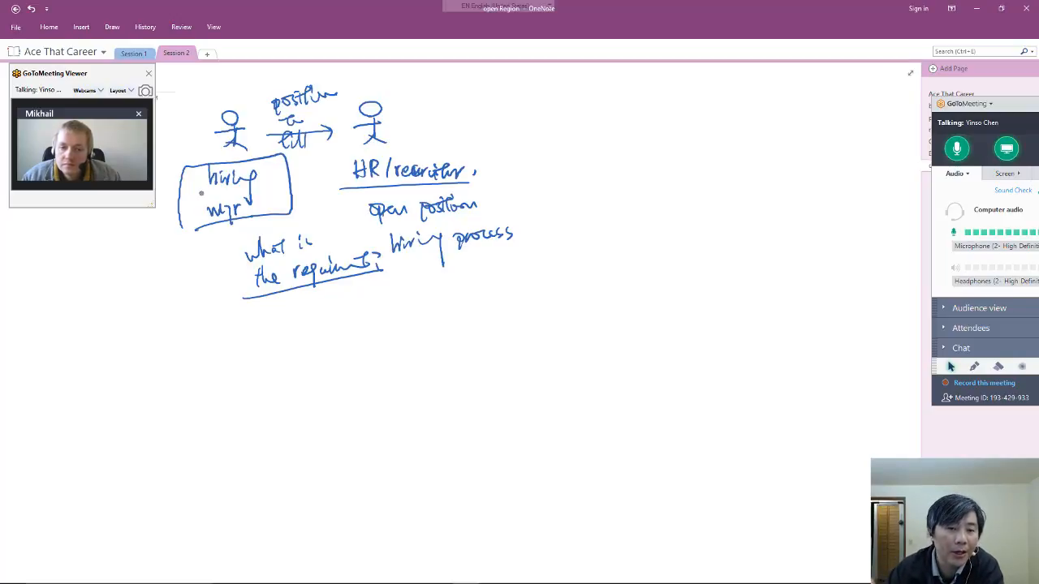
pyautogui.moveTo(267, 321); pyautogui.dragTo(282, 332)
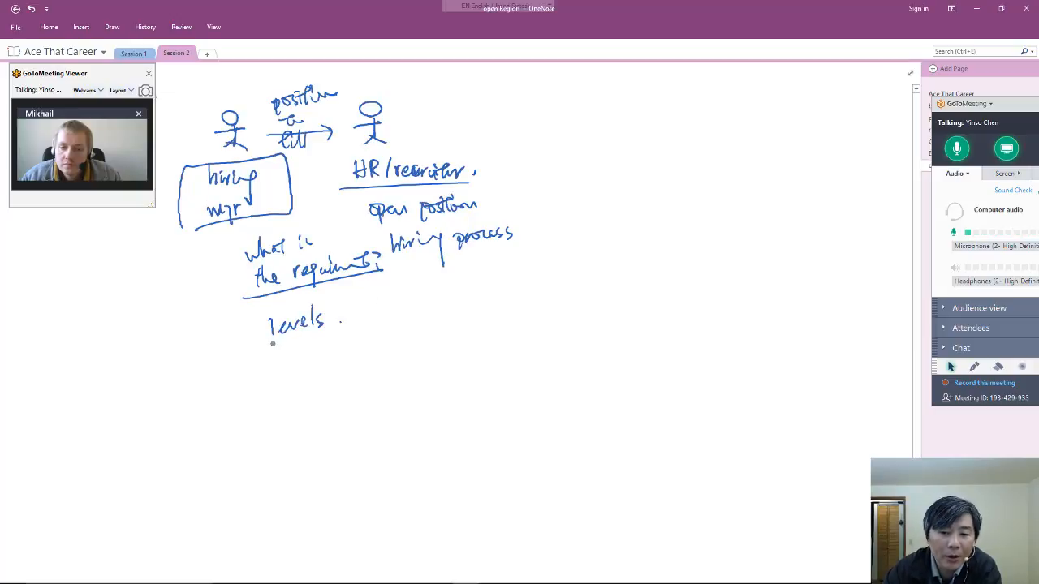
pyautogui.moveTo(273, 343); pyautogui.dragTo(337, 333)
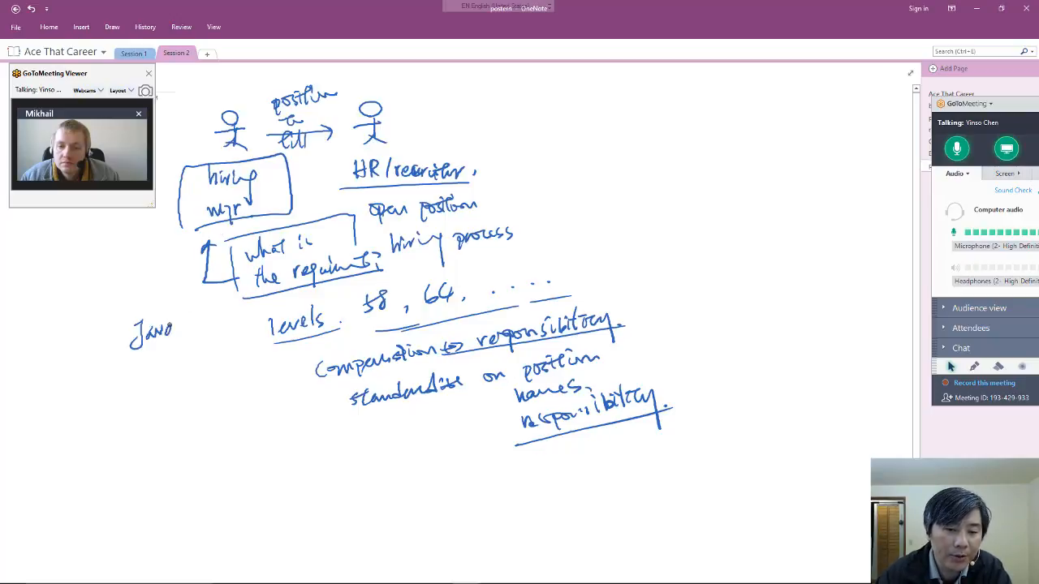
# Handwrite skills C#, PHP, Angular and Forth, plus projects and embedded system notes.
pyautogui.write('C#')
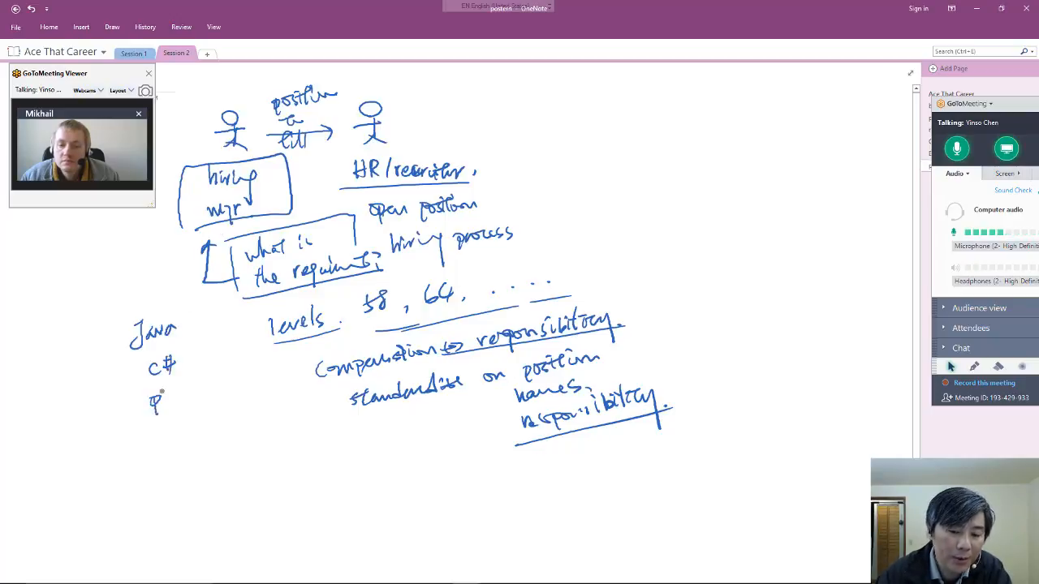
pyautogui.moveTo(152, 398); pyautogui.dragTo(198, 398)
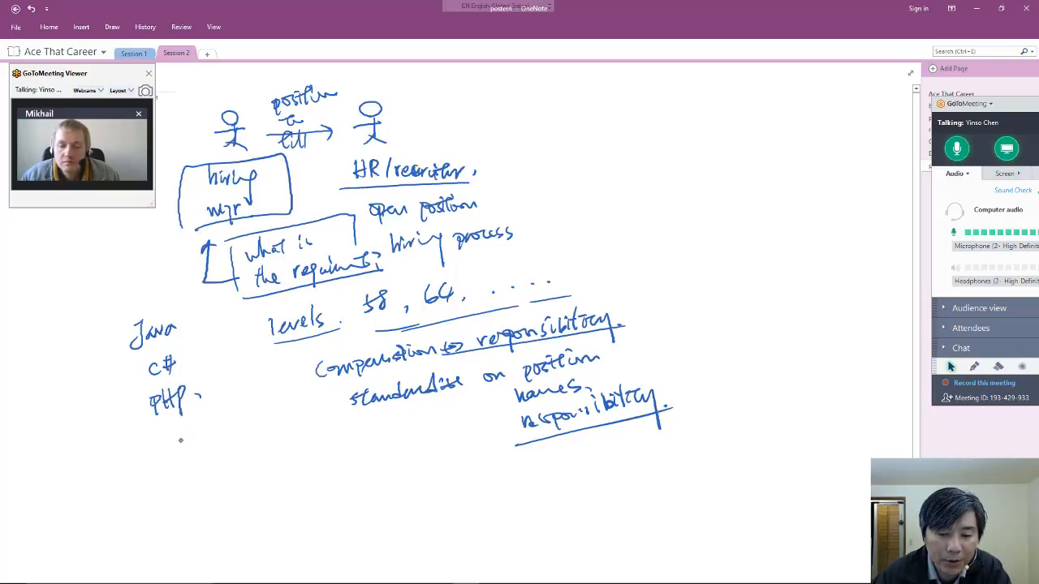
pyautogui.write('angula')
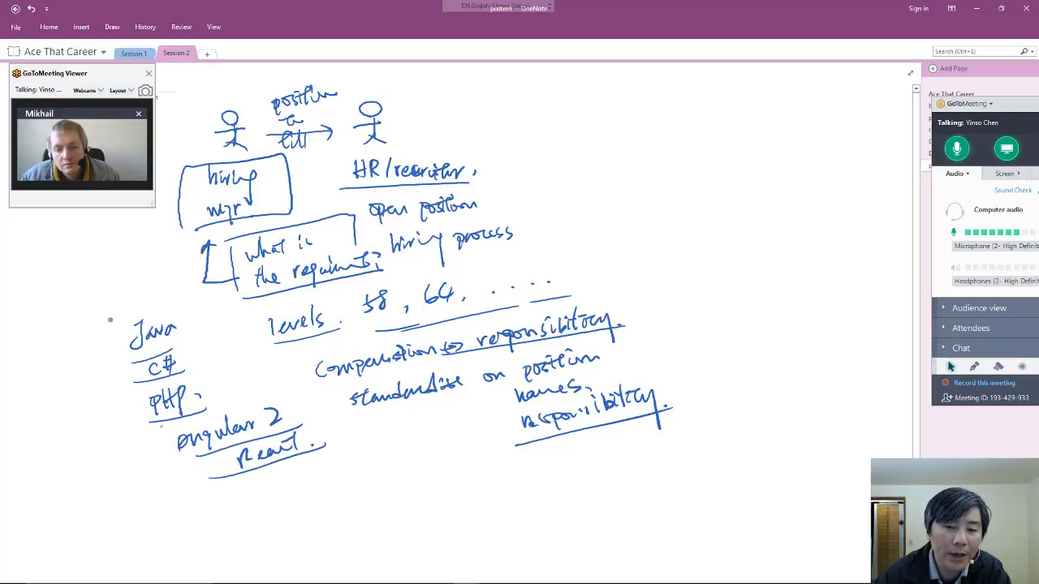
pyautogui.moveTo(112, 324); pyautogui.dragTo(177, 238)
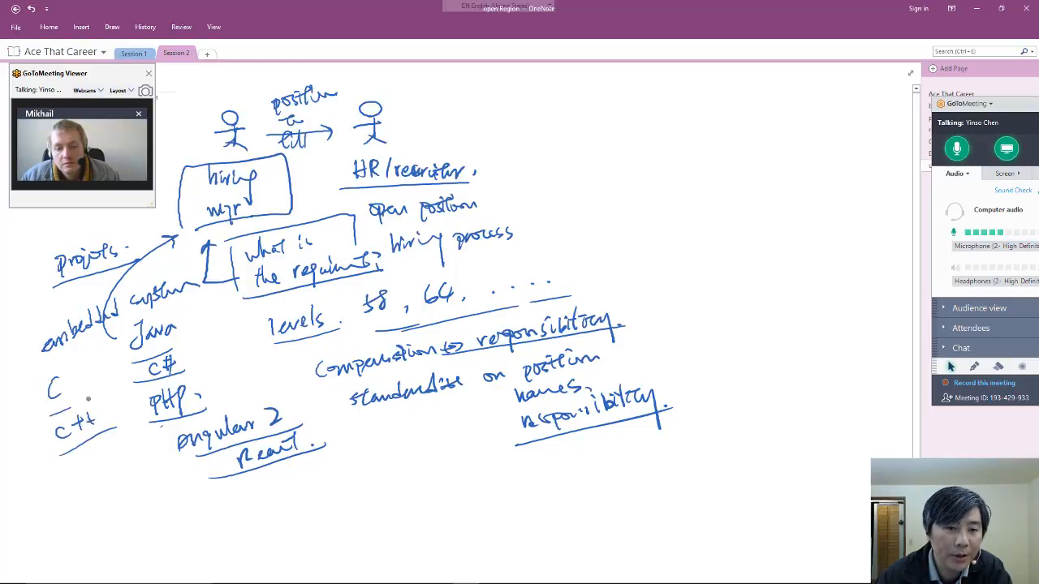
pyautogui.moveTo(81, 471); pyautogui.dragTo(105, 467)
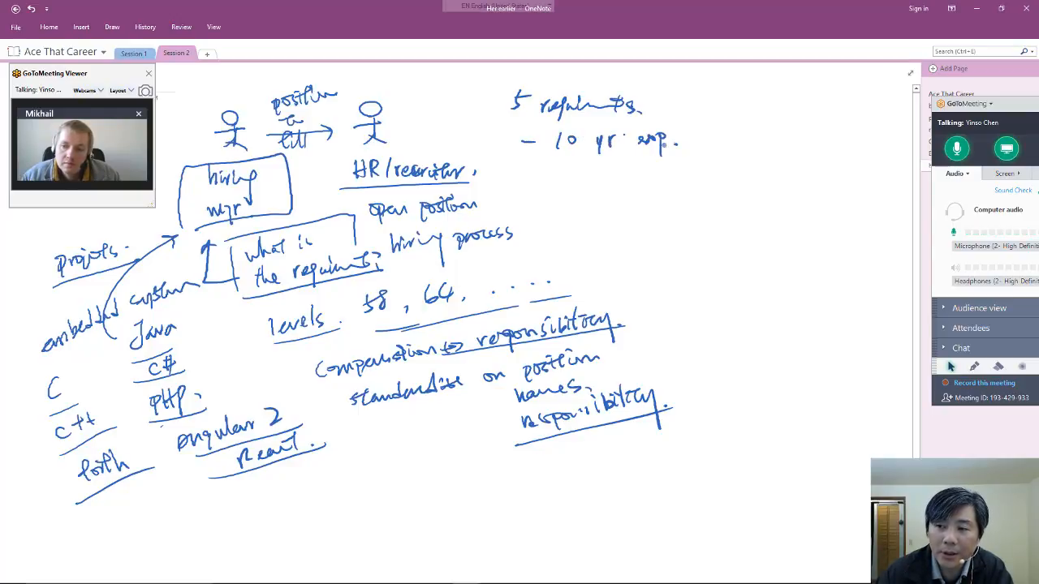
# Write the web requirement, group web, SQL server and AWS, and brace the requirements list.
pyautogui.moveTo(536, 177); pyautogui.dragTo(601, 177)
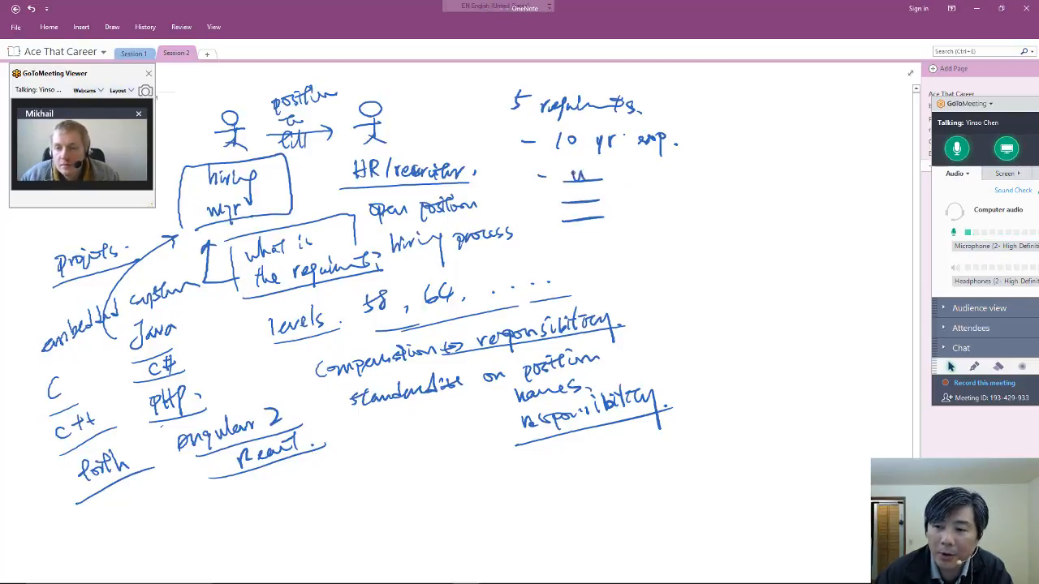
pyautogui.write('web')
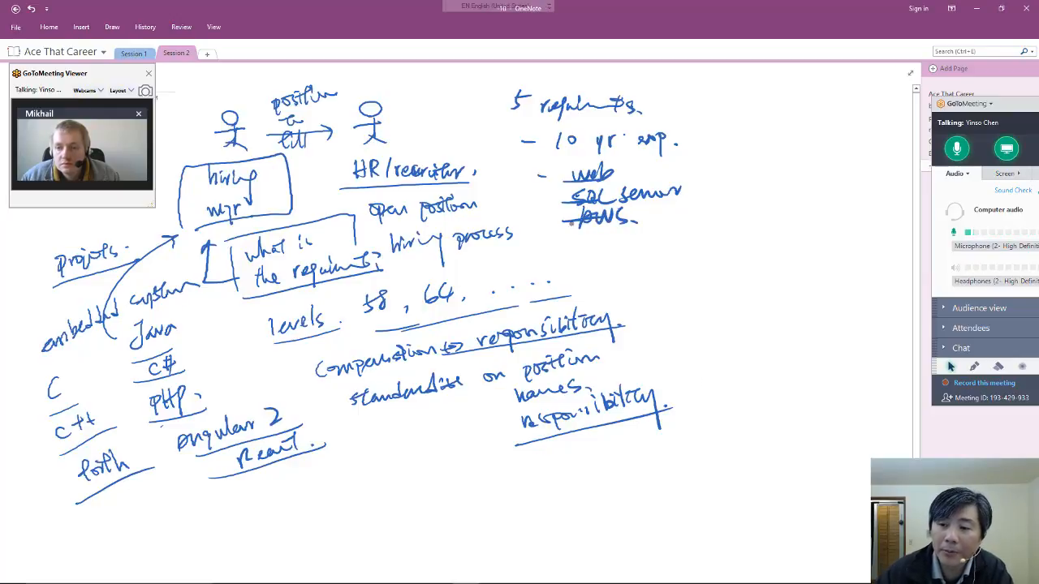
pyautogui.moveTo(552, 156); pyautogui.dragTo(686, 150)
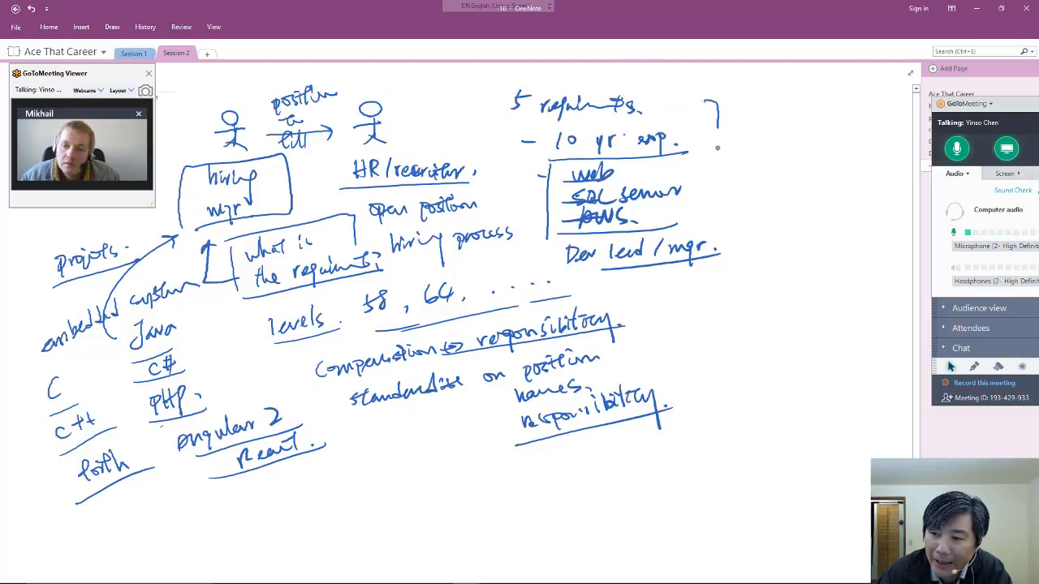
pyautogui.moveTo(710, 102); pyautogui.dragTo(739, 276)
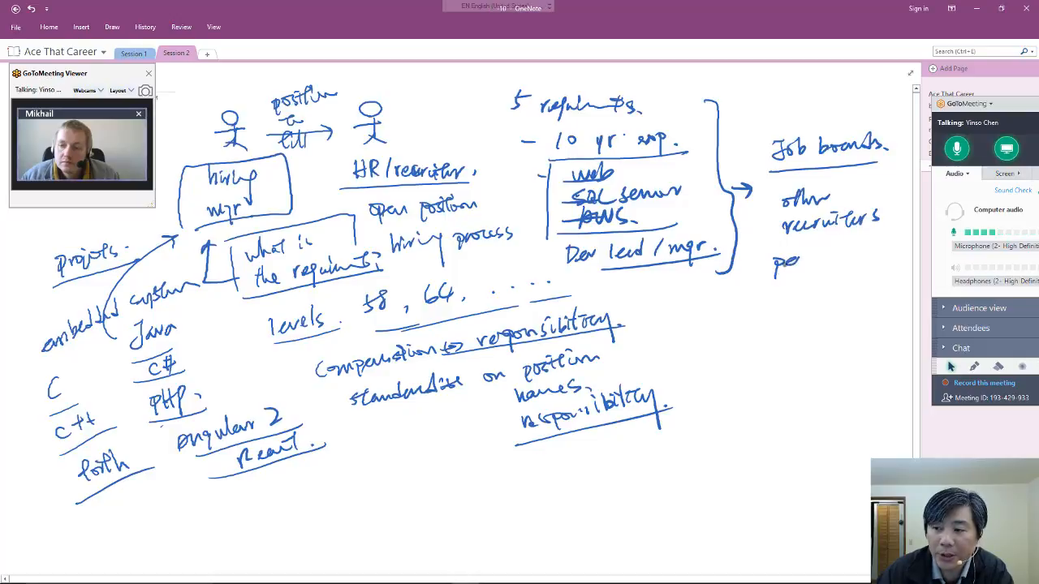
# Add 'personal network', a dotted line down from intermediary, and the candidate label.
pyautogui.write('personal ve')
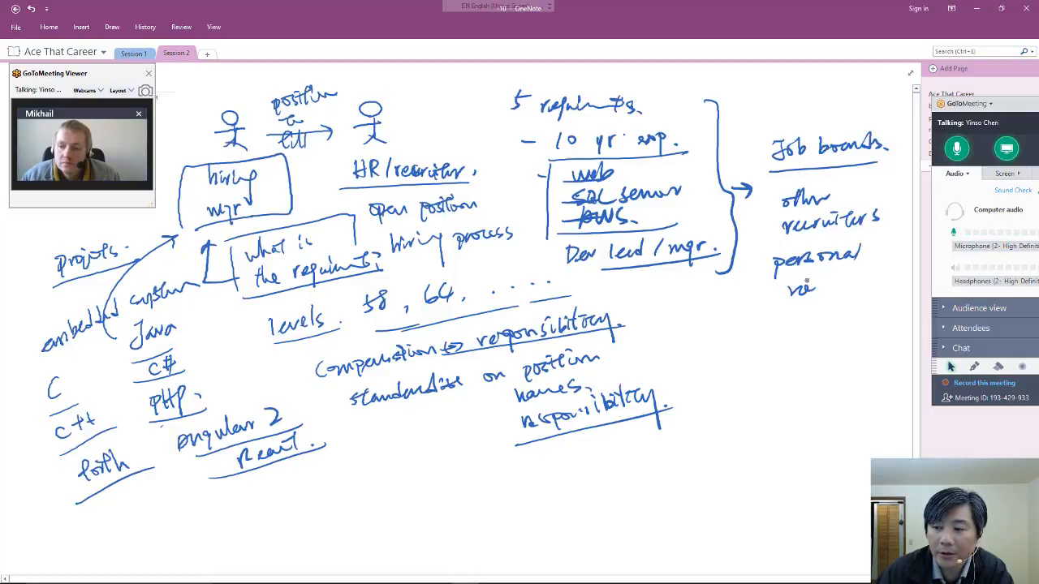
pyautogui.write('network.')
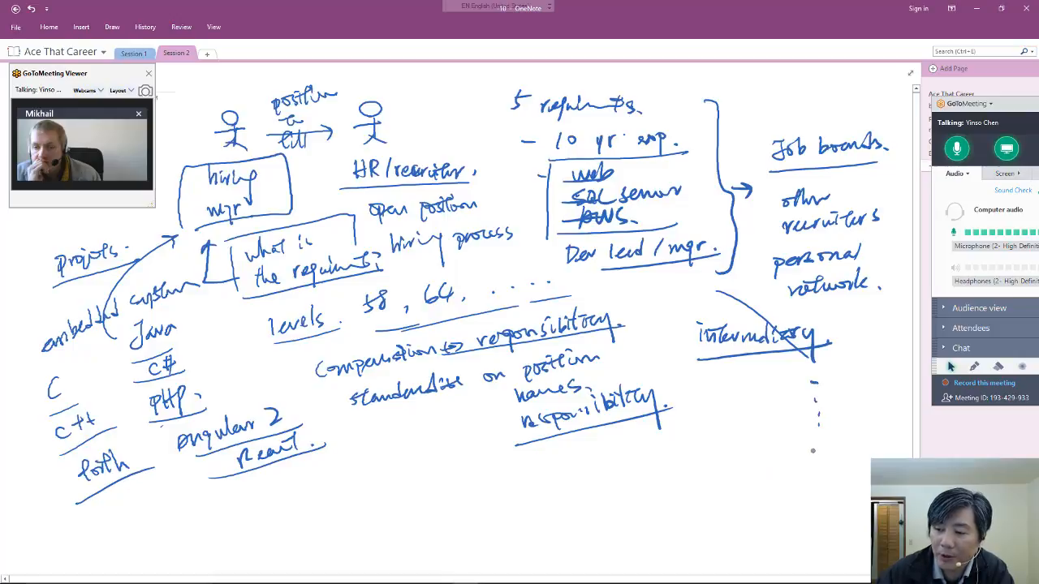
pyautogui.moveTo(811, 455); pyautogui.dragTo(820, 528)
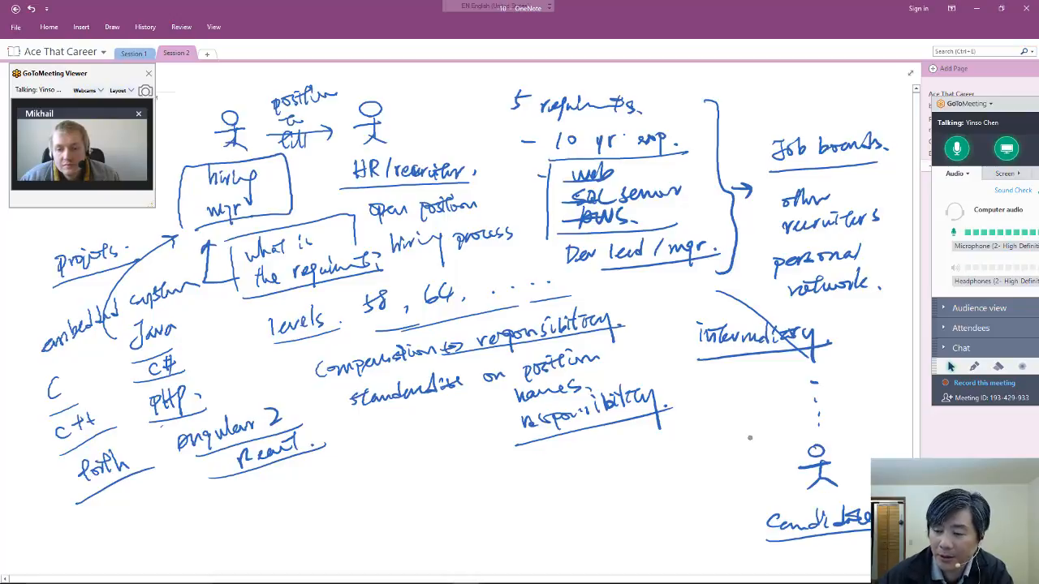
pyautogui.moveTo(743, 373); pyautogui.dragTo(772, 467)
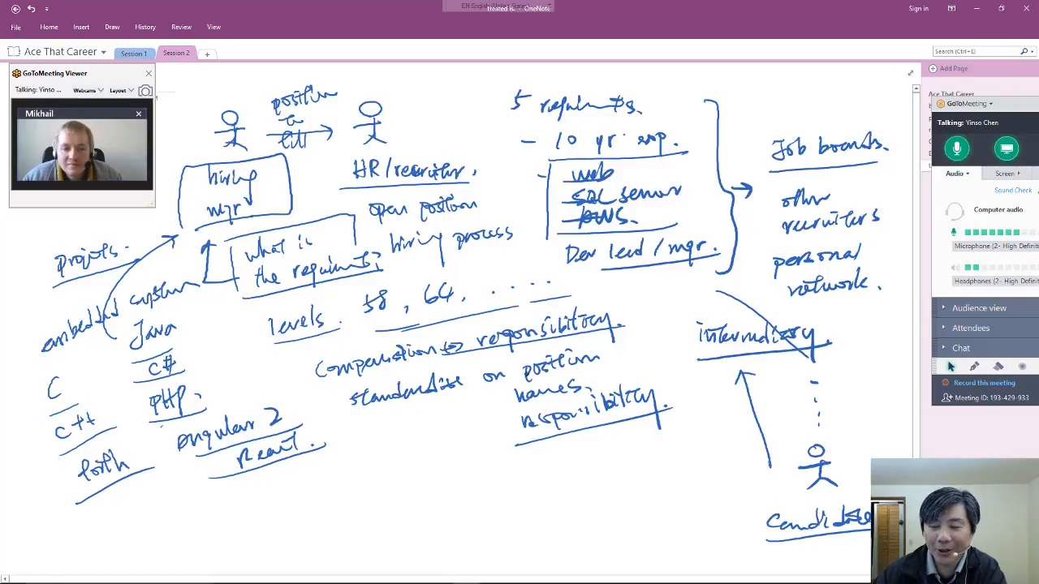
# Draw a checkmark beside the '5 requirements' heading.
pyautogui.moveTo(665, 105); pyautogui.dragTo(686, 94)
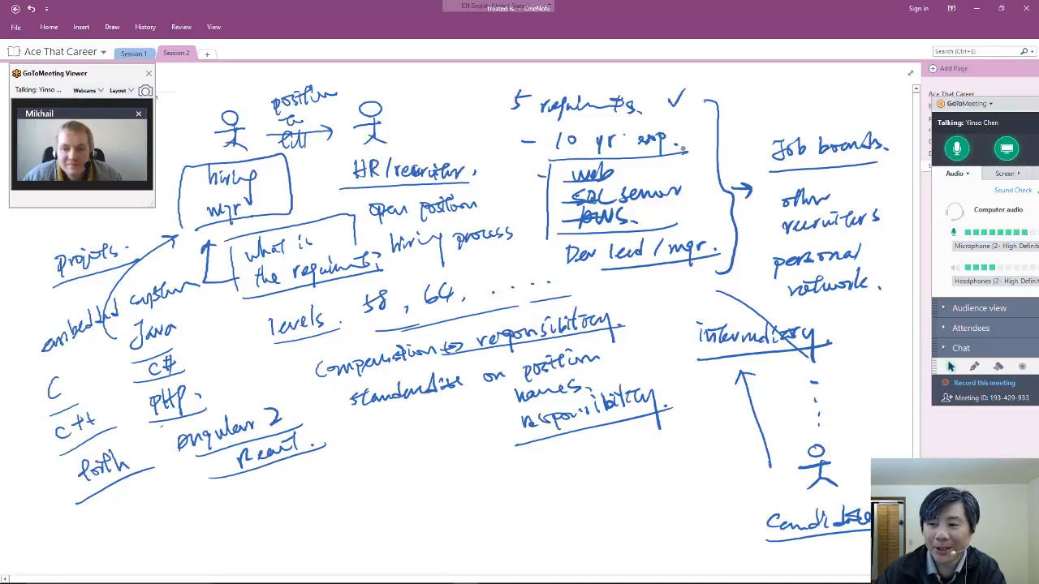